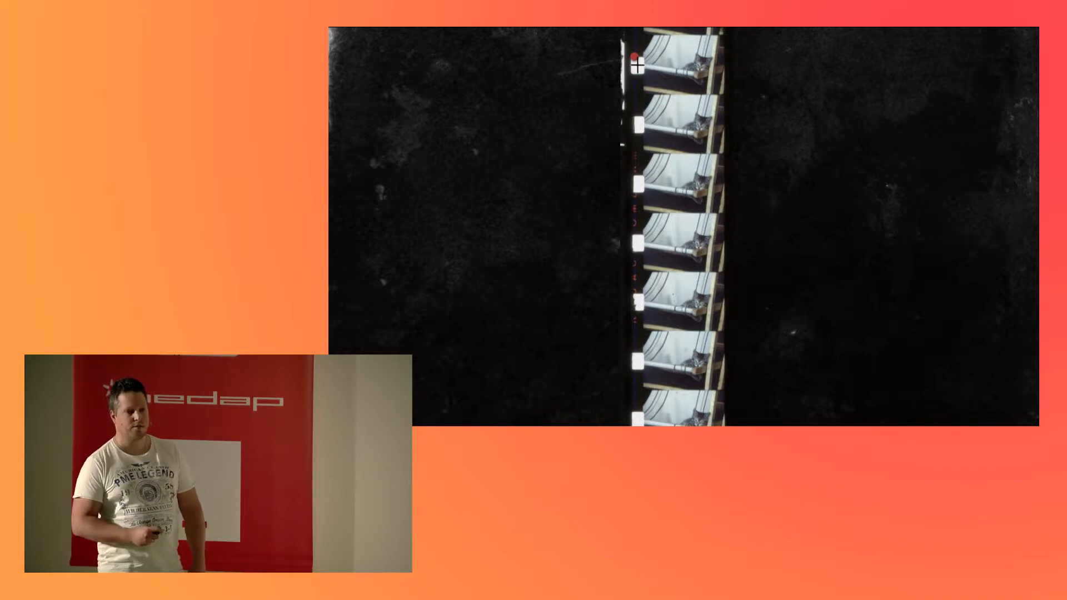
Advance the slide animation to reveal the green bounding box around the top film frame.
left_click(680, 64)
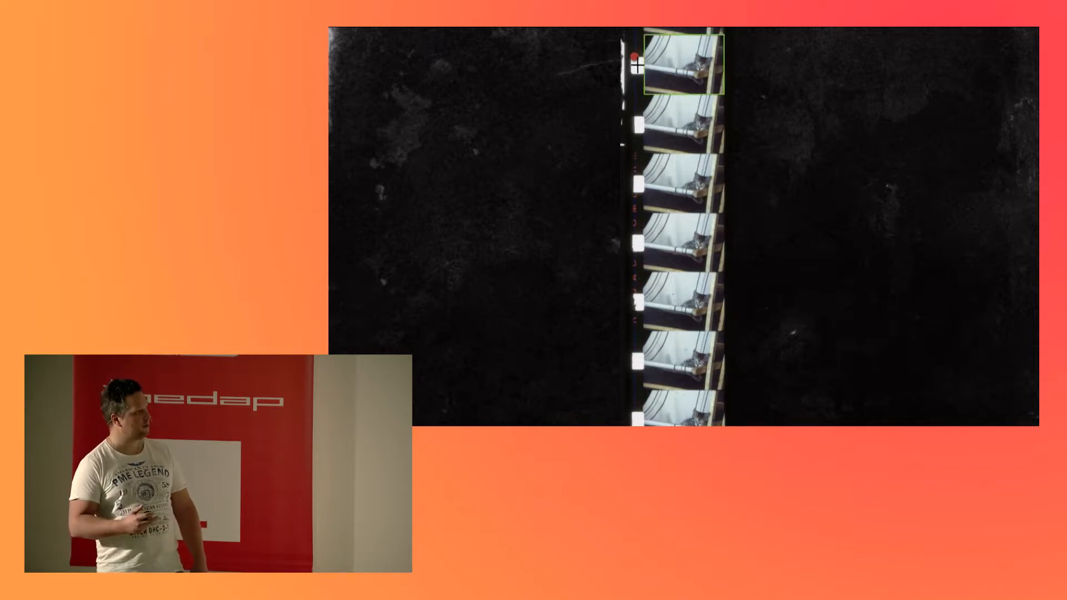